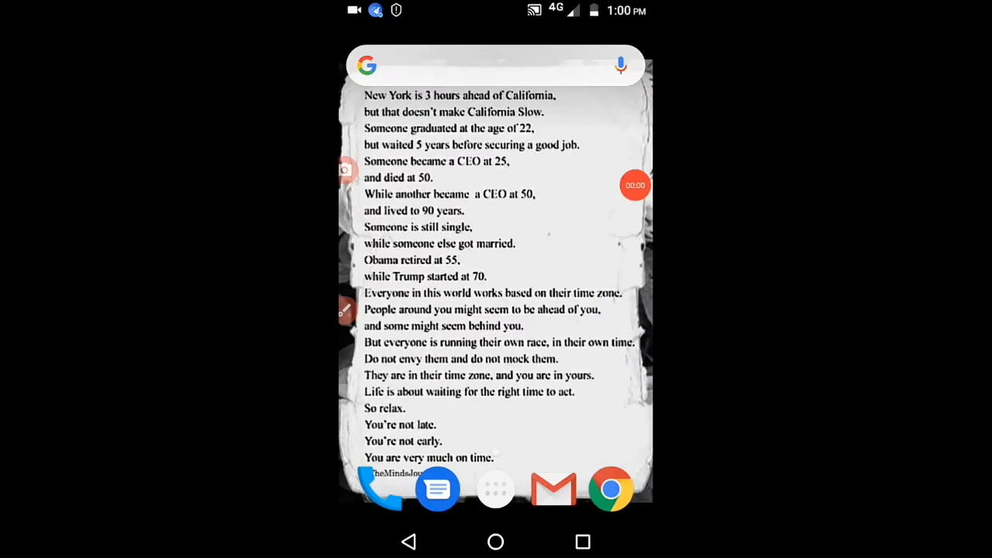
Swipe on the home screen and bring up the alphabetical app drawer of installed apps.
{"action": "left_click_drag", "start_coordinate": [496, 13], "coordinate": [496, 309]}
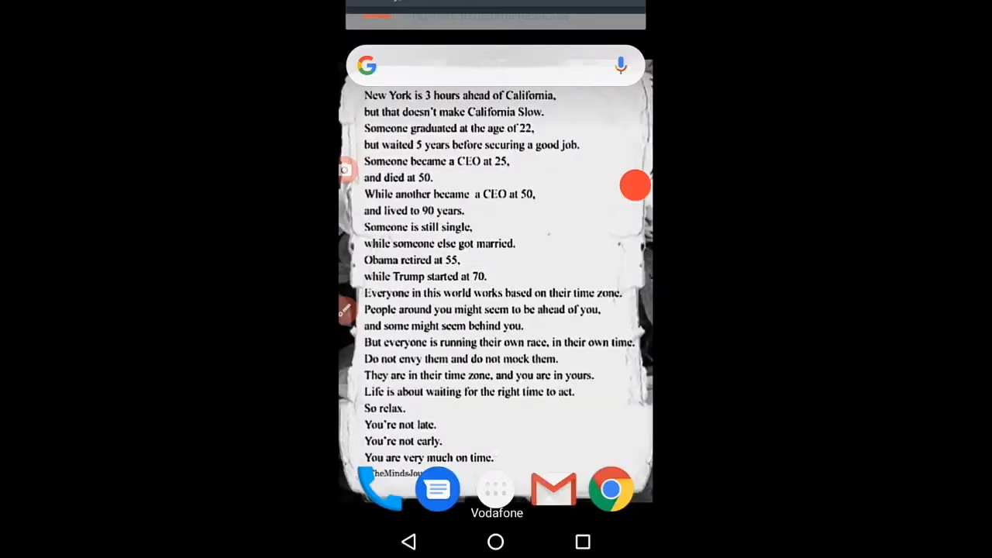
{"action": "left_click", "coordinate": [496, 488]}
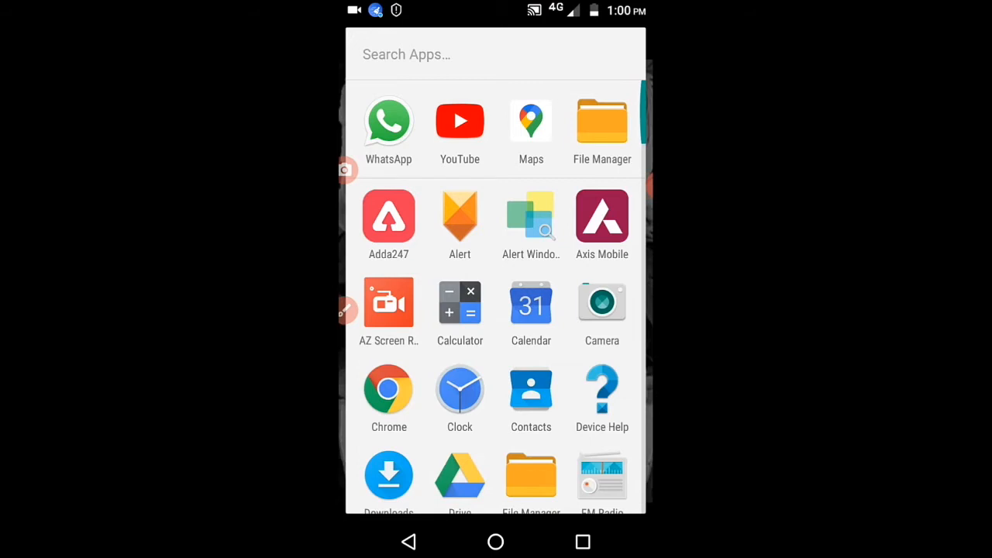
Launch YouTube and reach the channel's Studio dashboard with 28-day analytics via the profile avatar.
{"action": "left_click", "coordinate": [459, 121]}
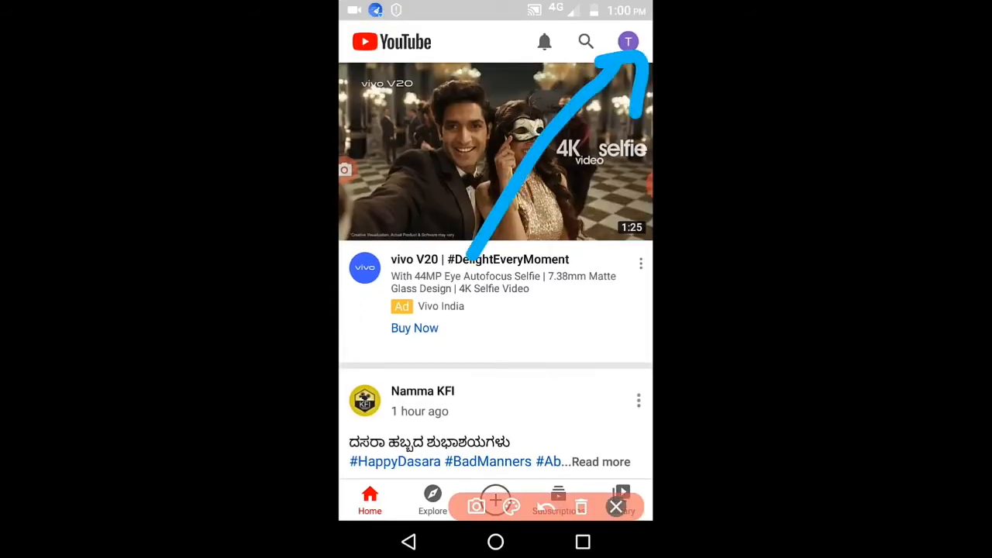
{"action": "left_click", "coordinate": [628, 40]}
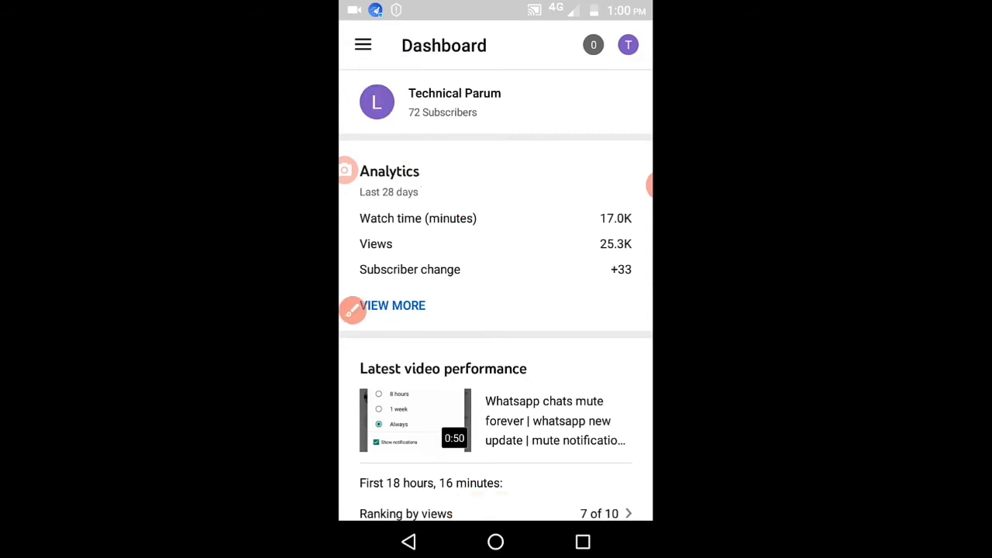
From the Studio menu's Videos list, open the 'Whatsapp chats mute forever' video's detail page.
{"action": "left_click", "coordinate": [362, 45]}
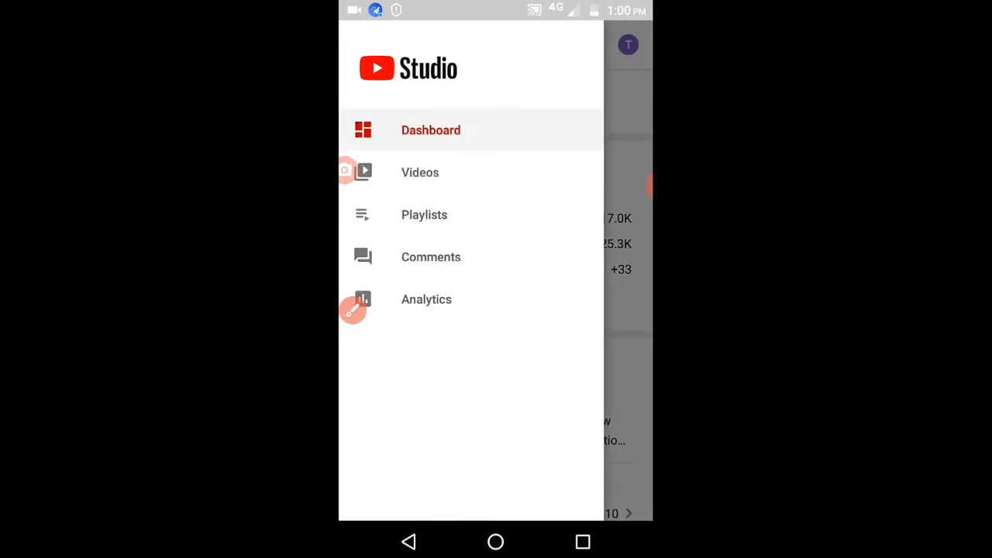
{"action": "left_click", "coordinate": [431, 130]}
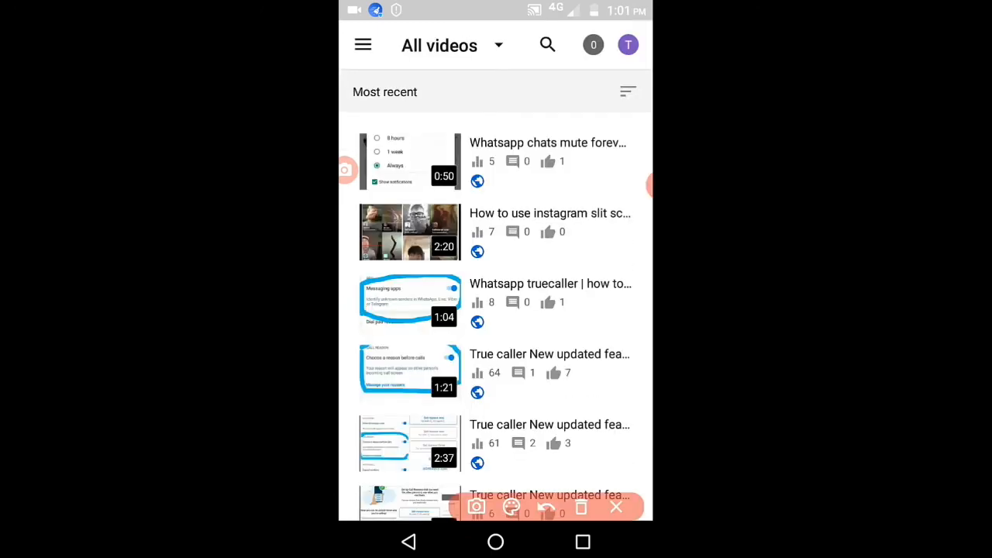
{"action": "left_click_drag", "start_coordinate": [508, 120], "coordinate": [565, 364]}
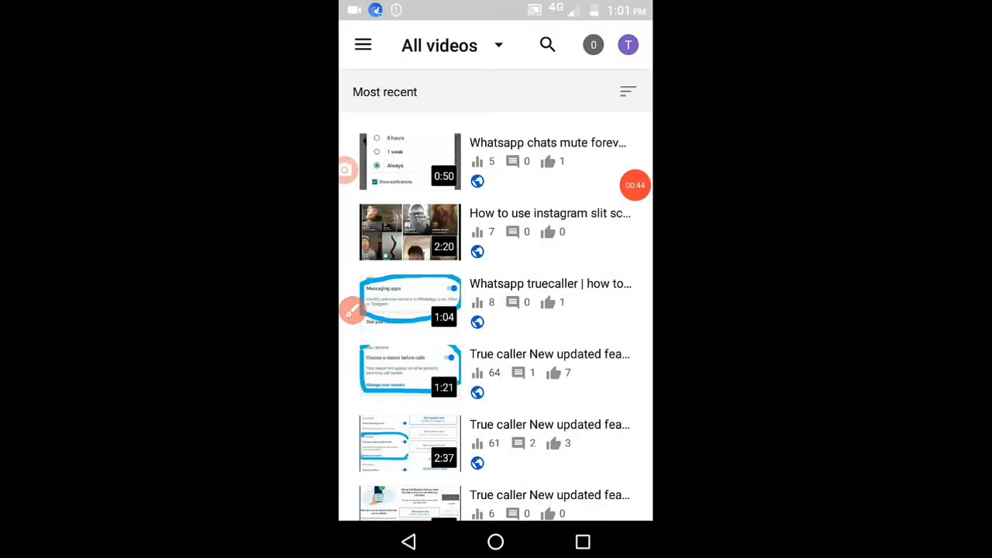
{"action": "left_click", "coordinate": [409, 158]}
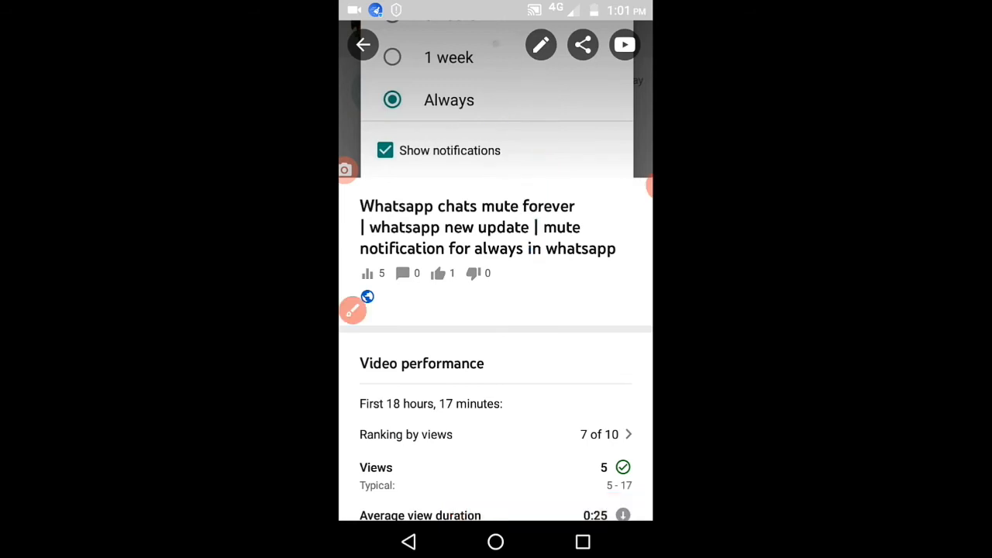
Edit the video's Advanced settings and switch the Allow comments toggle off.
{"action": "left_click", "coordinate": [539, 44]}
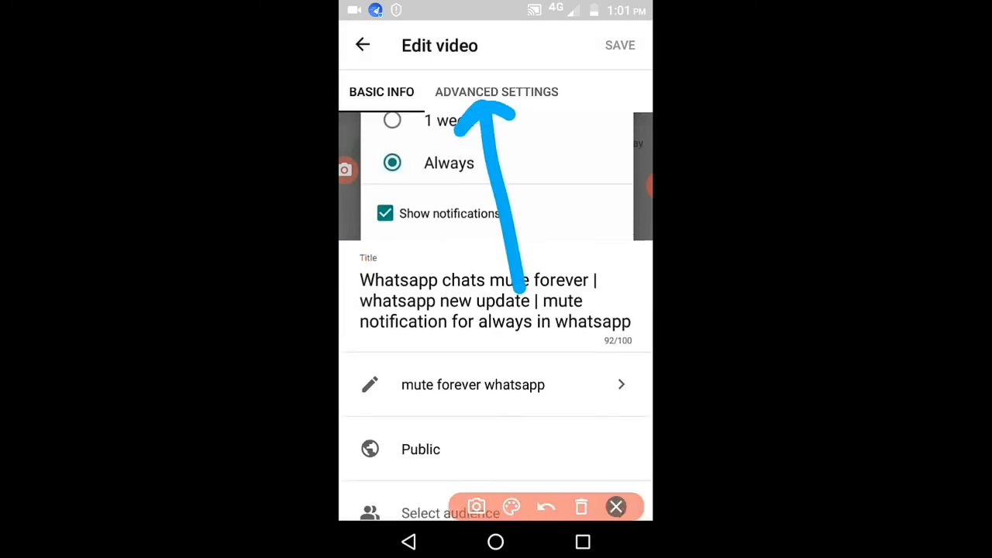
{"action": "left_click", "coordinate": [496, 92]}
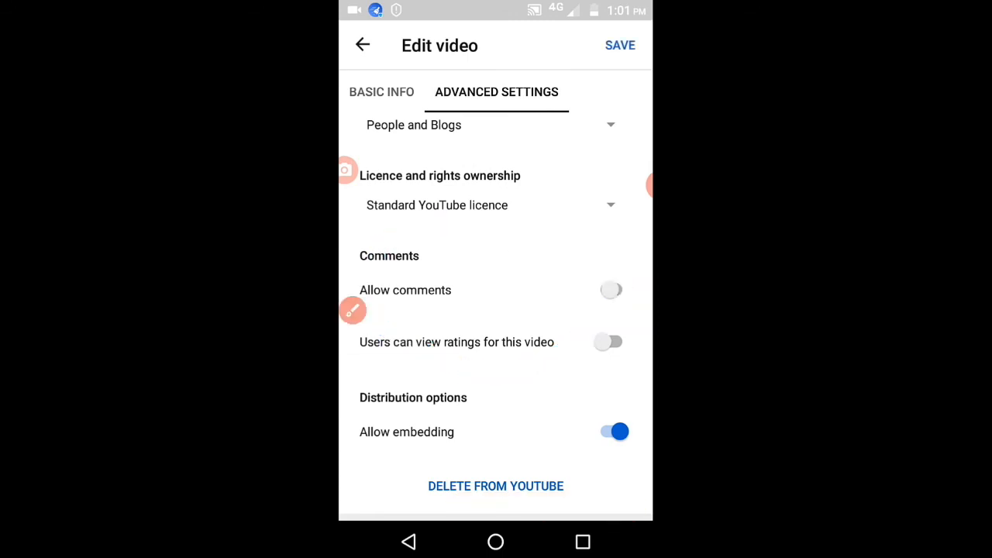
{"action": "left_click", "coordinate": [354, 310]}
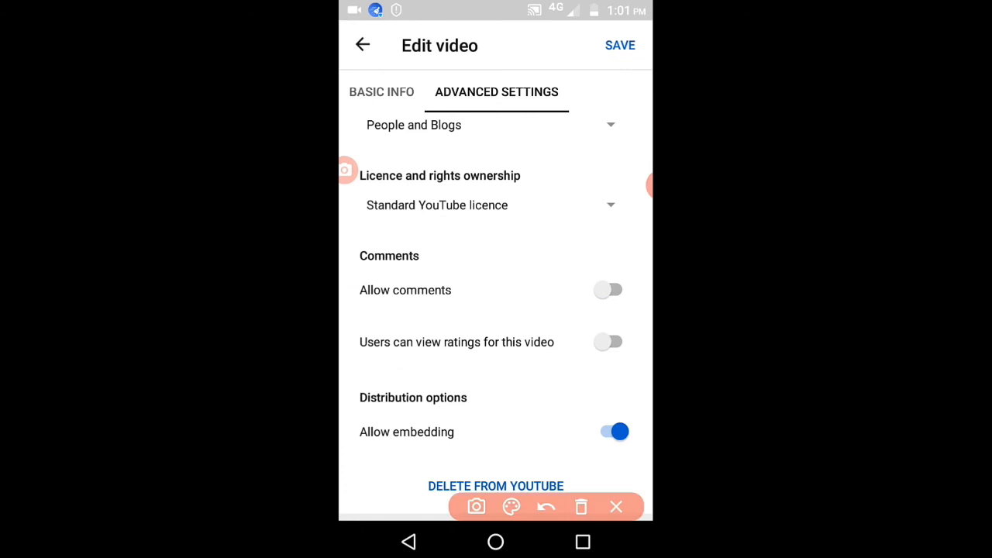